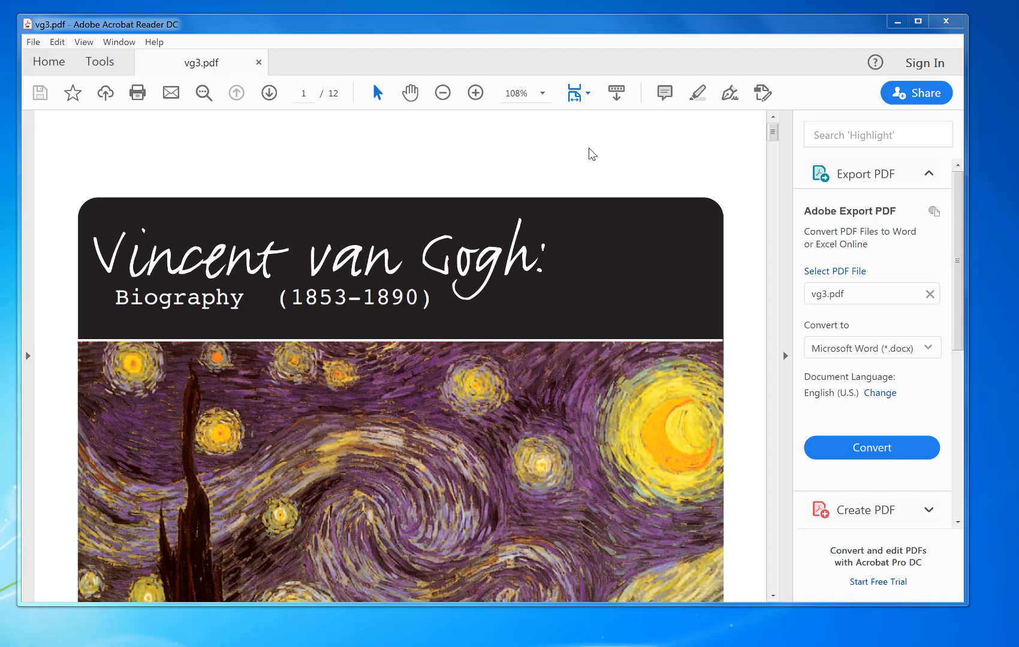
pyautogui.moveTo(151, 73)
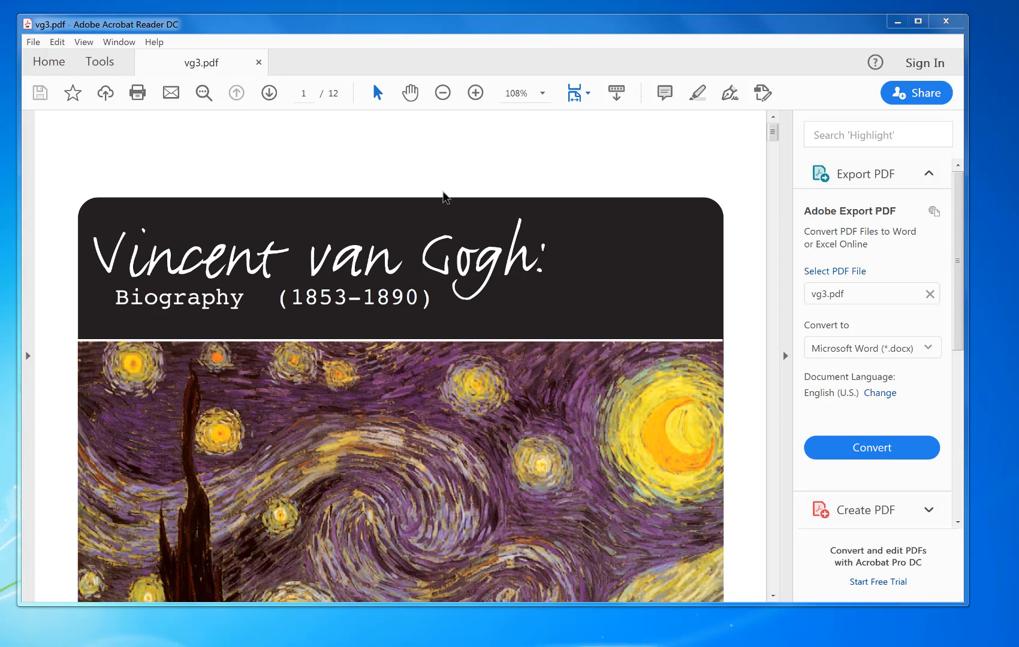
pyautogui.moveTo(146, 39)
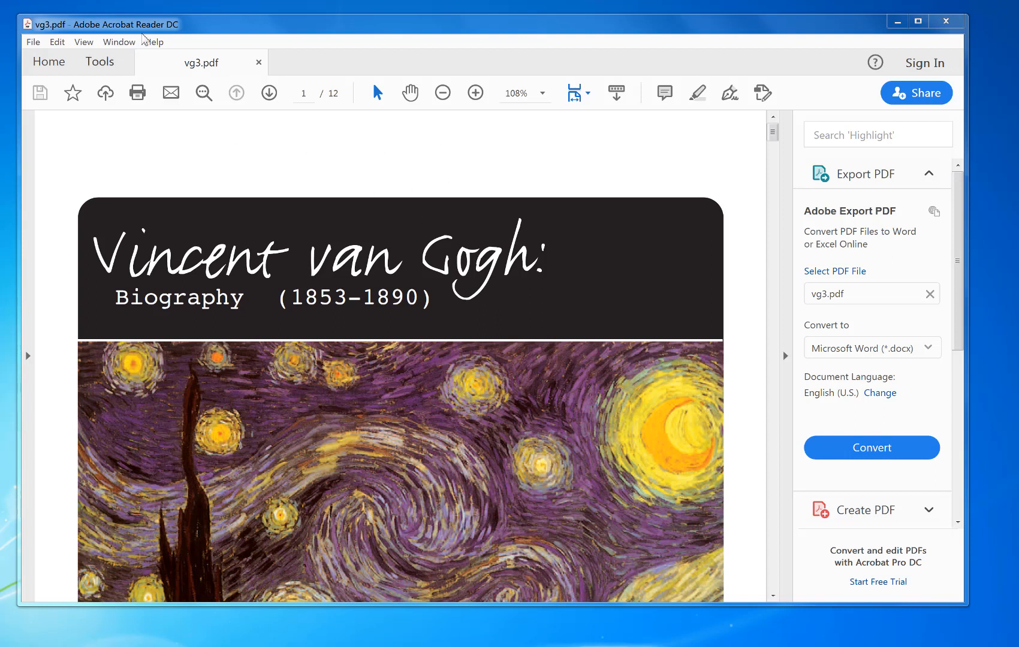
pyautogui.moveTo(157, 31)
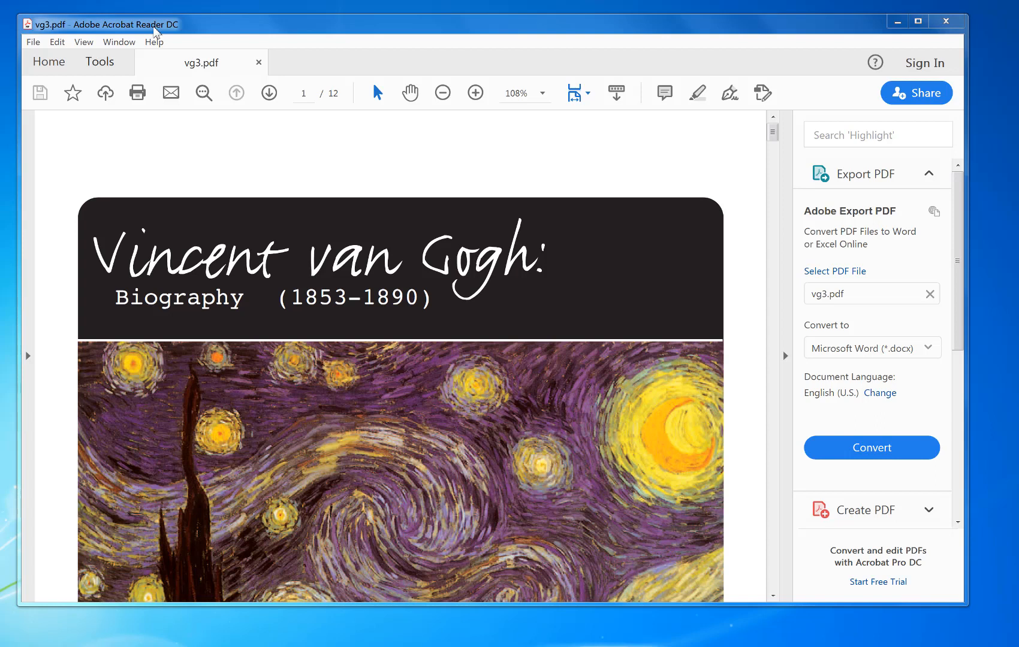
pyautogui.moveTo(107, 53)
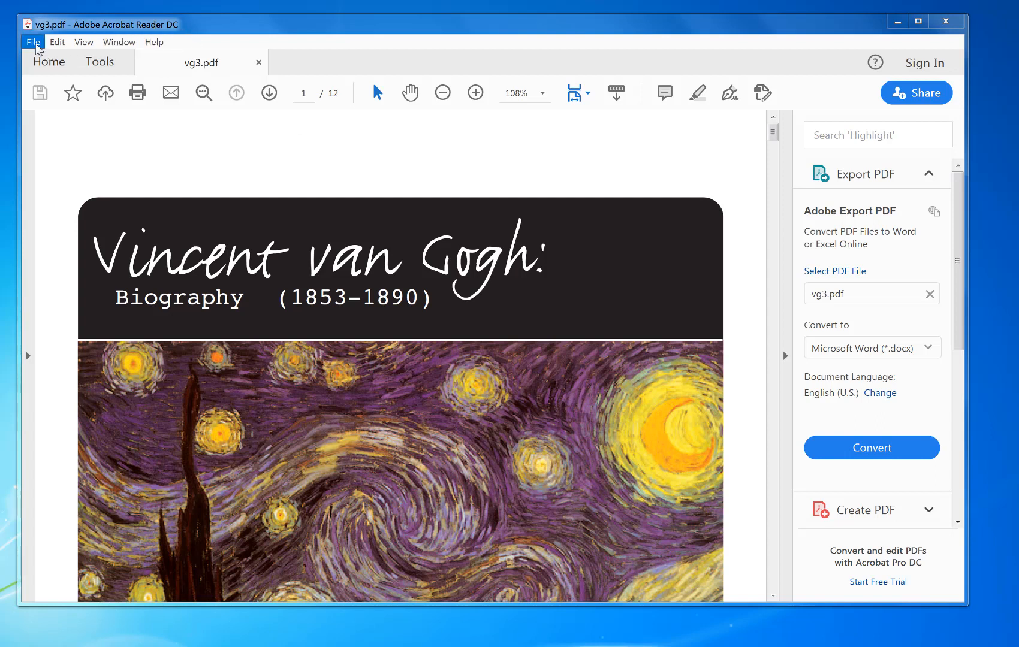
# - Bring up the Print dialog for vg3.pdf with its Size page-sizing options, one page per sheet
pyautogui.click(33, 42)
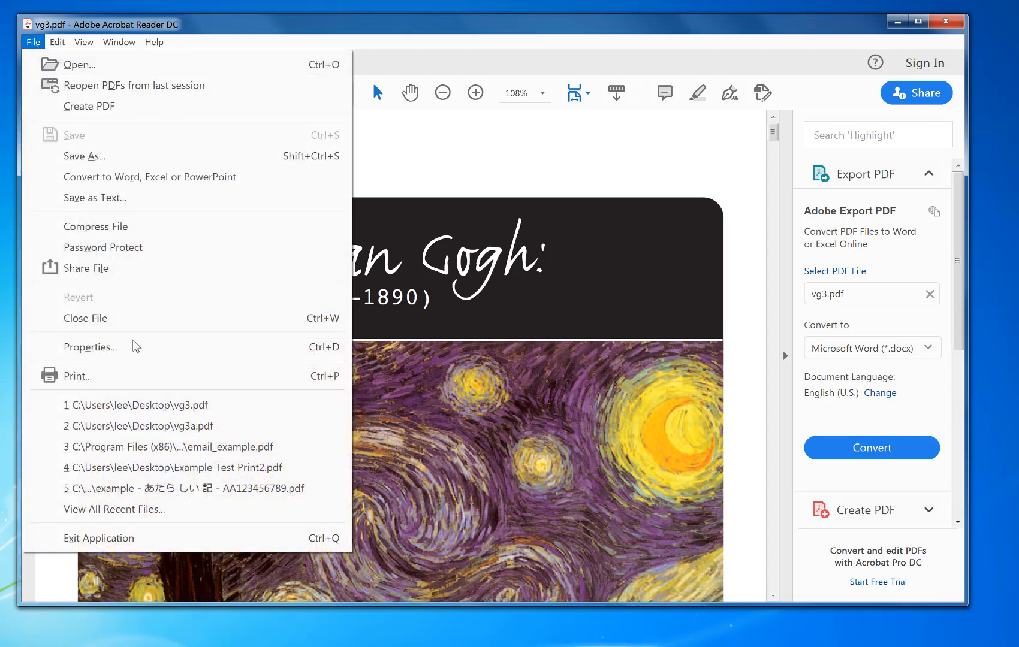
pyautogui.click(77, 376)
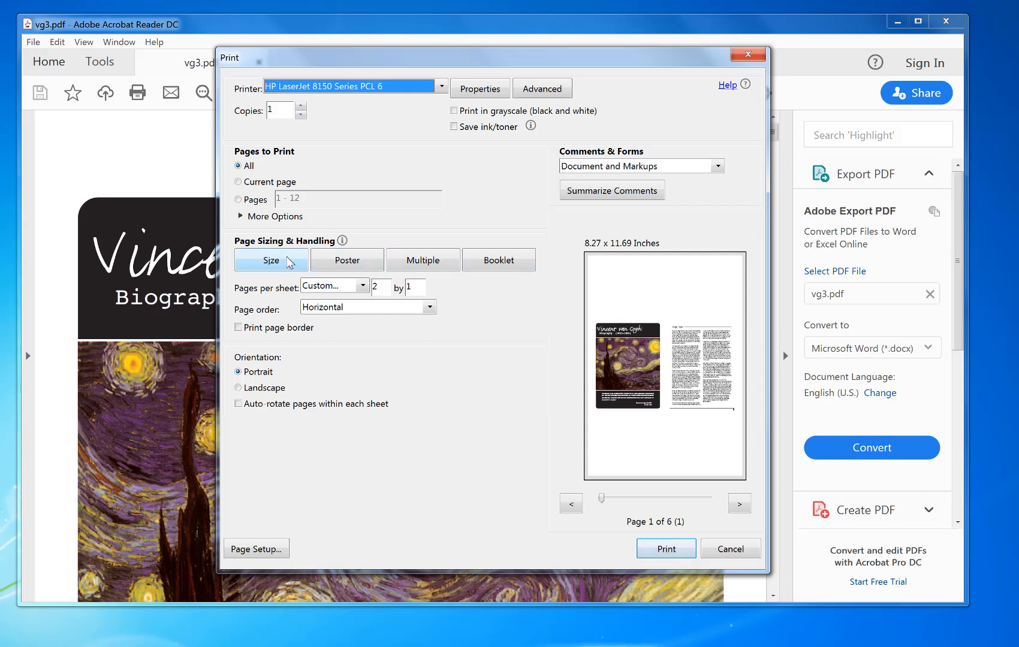
pyautogui.click(271, 261)
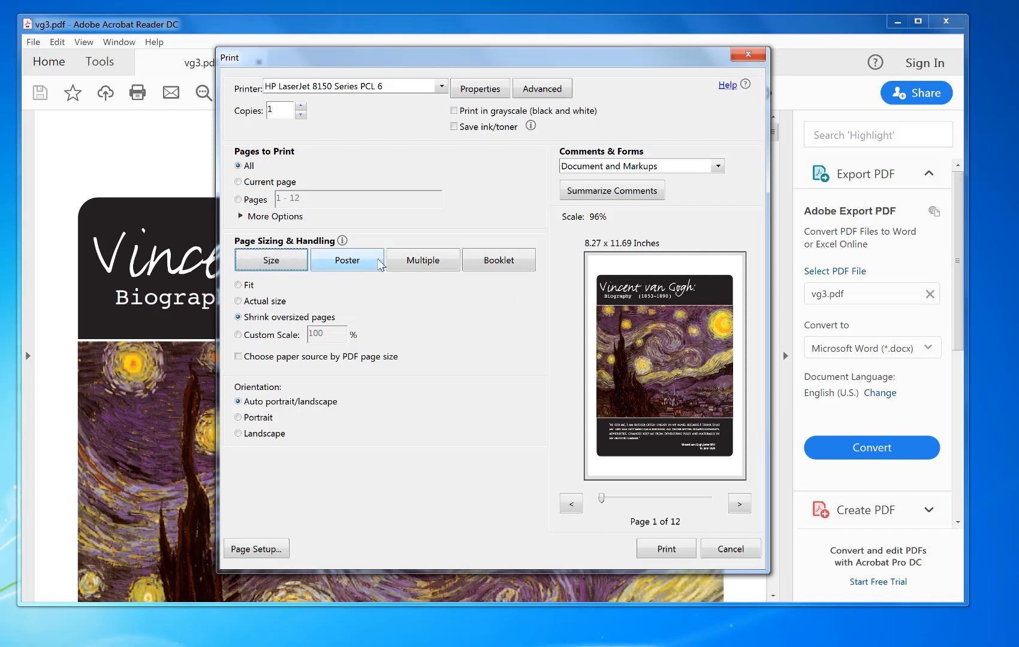
# - Switch to Multiple pages per sheet with a custom 2 by 1 layout
pyautogui.click(422, 260)
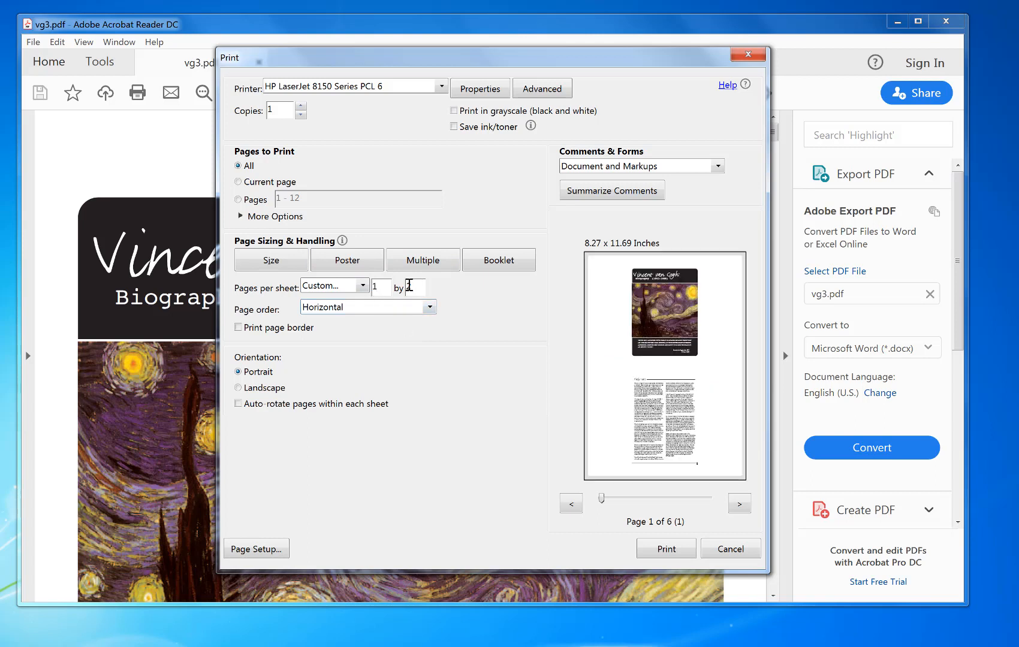
pyautogui.write('2')
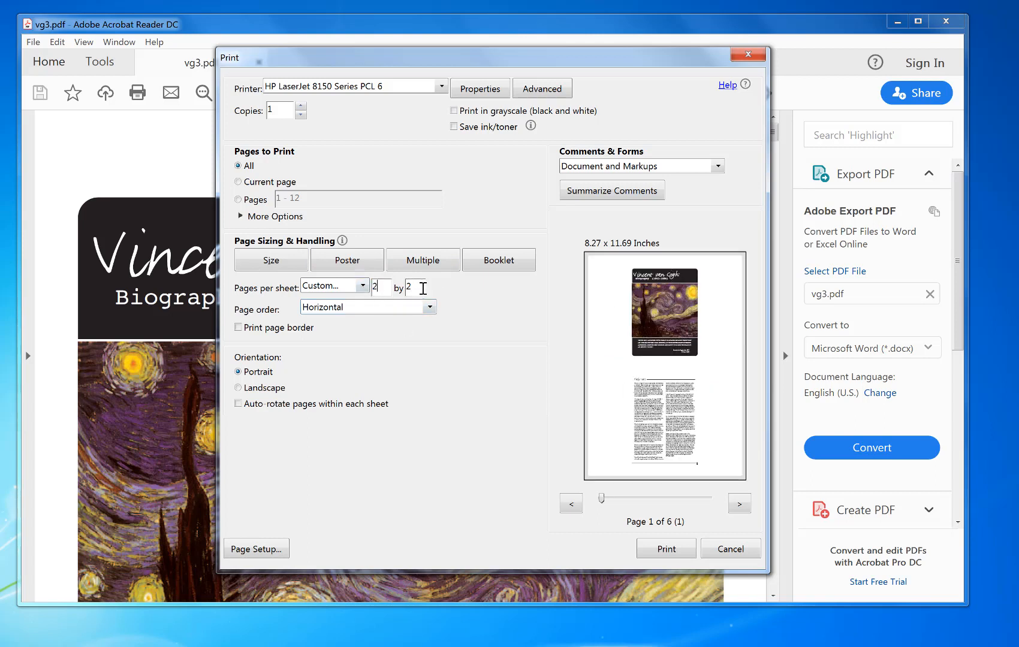
pyautogui.write('1')
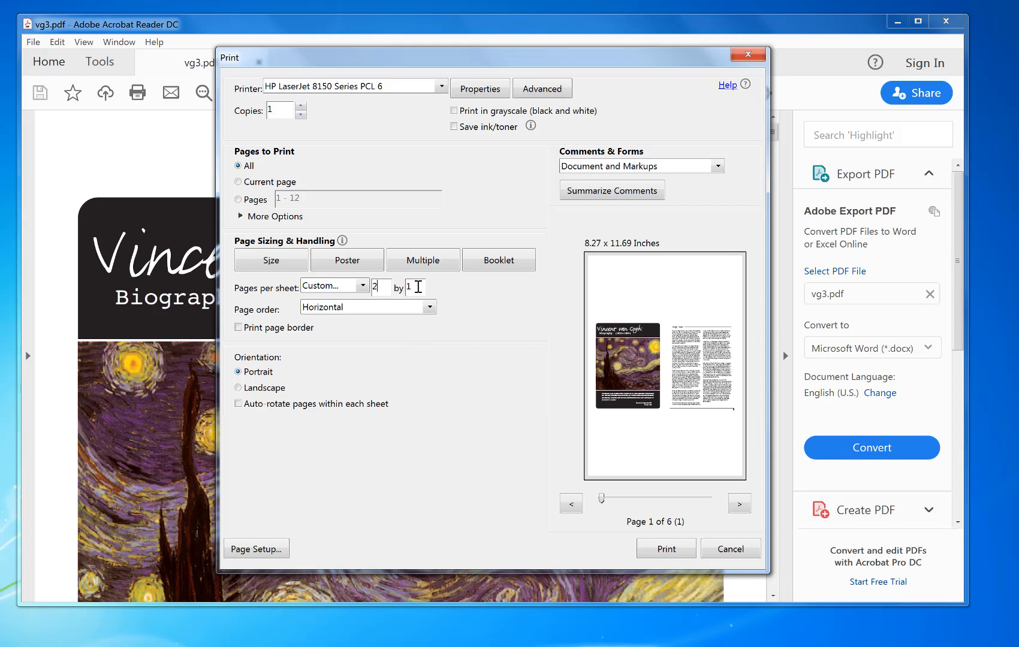
pyautogui.moveTo(451, 367)
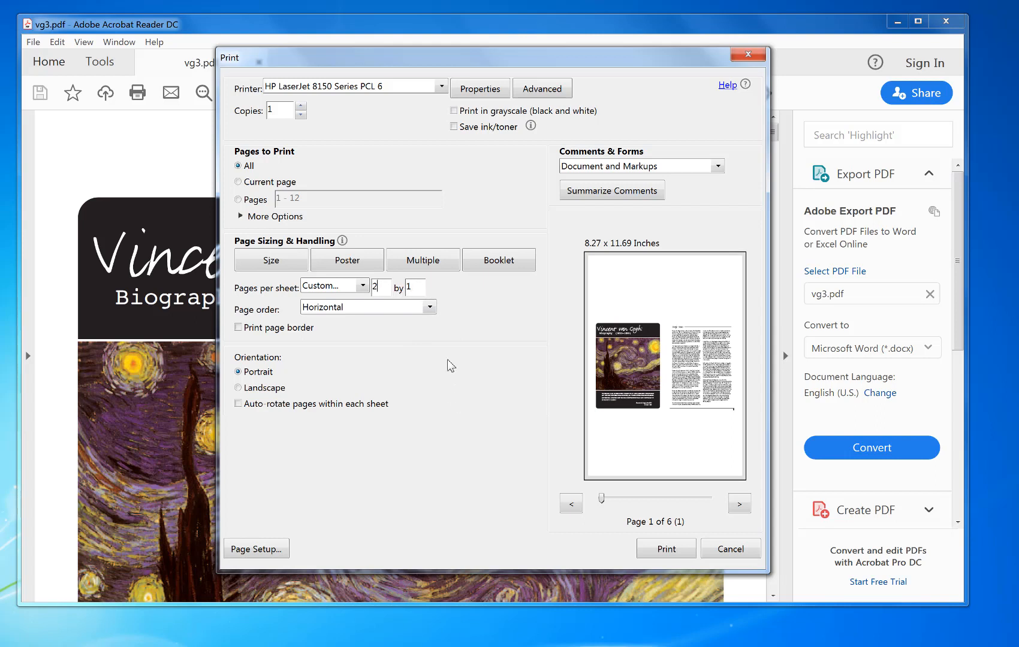
# - Use horizontal page order and landscape orientation for the two-up sheets
pyautogui.click(429, 307)
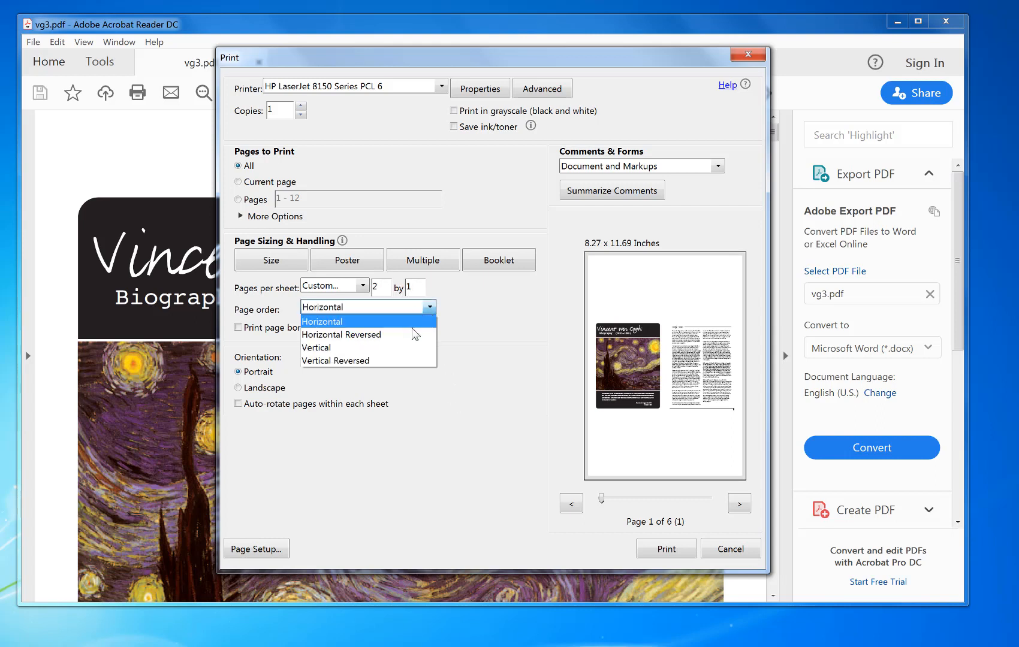
pyautogui.click(316, 348)
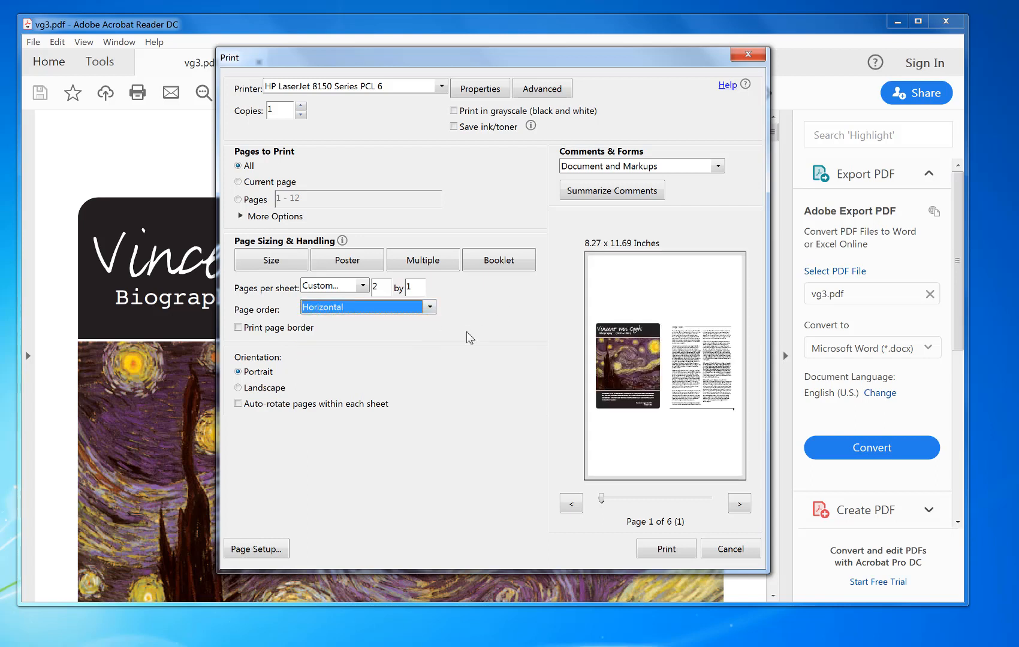
pyautogui.click(238, 389)
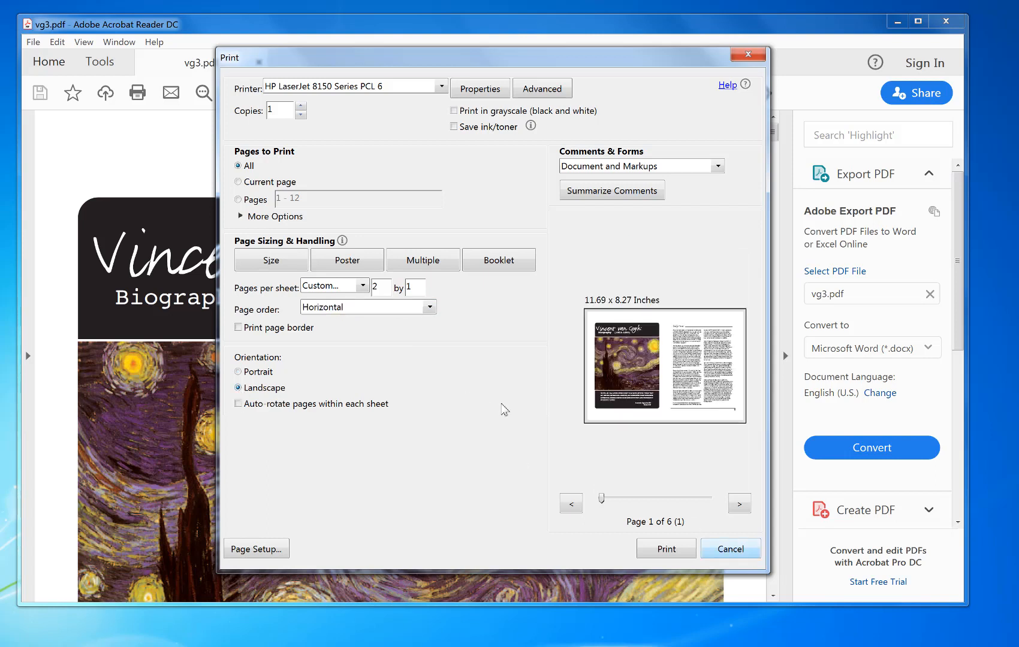
pyautogui.moveTo(675, 551)
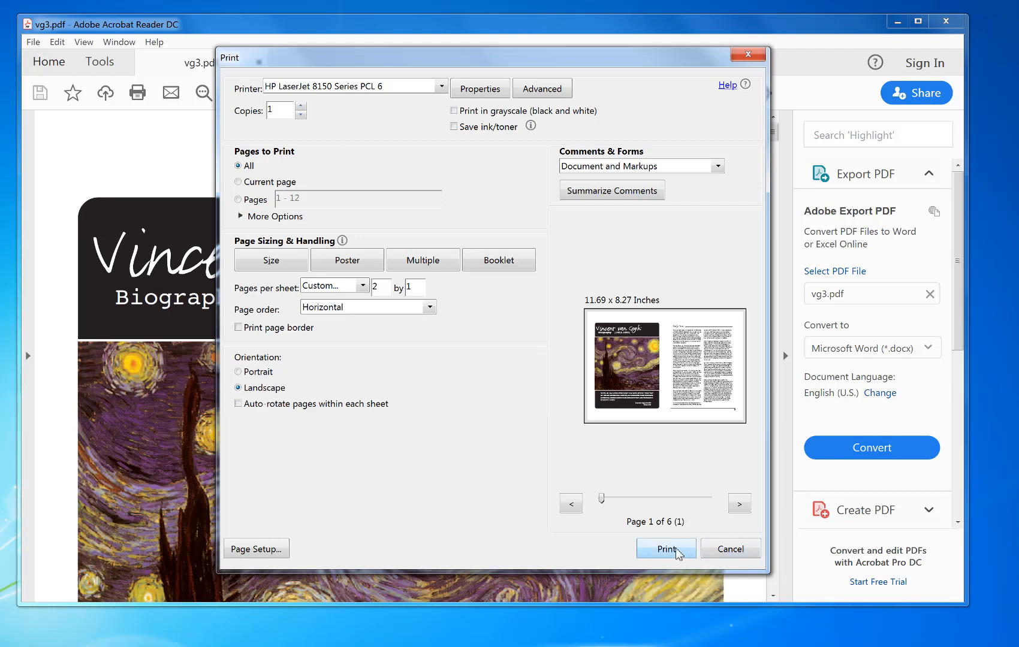
pyautogui.moveTo(700, 376)
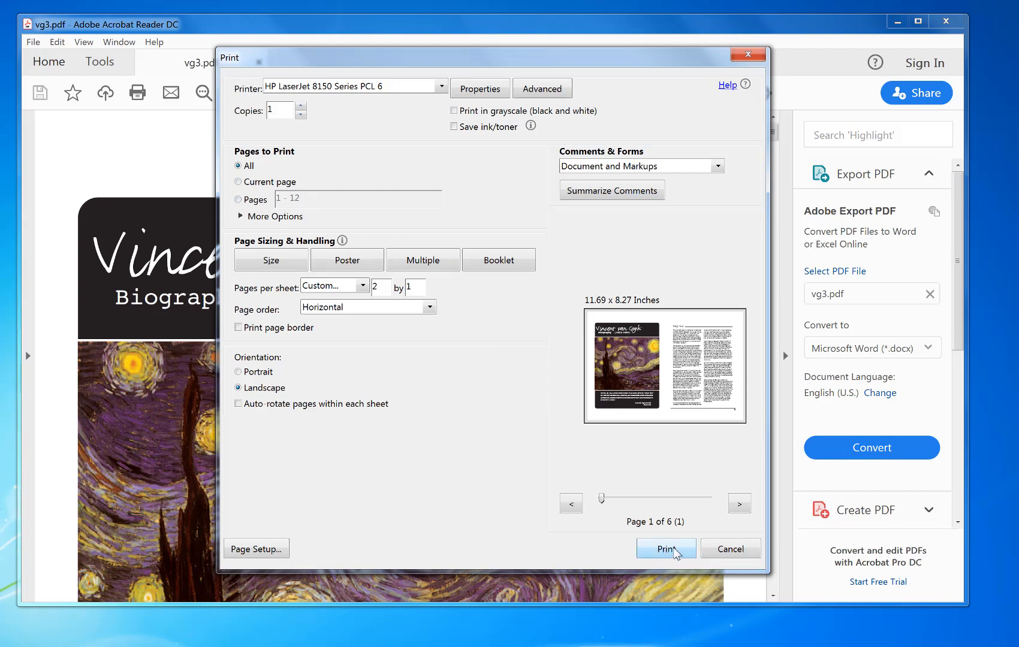
pyautogui.moveTo(666, 531)
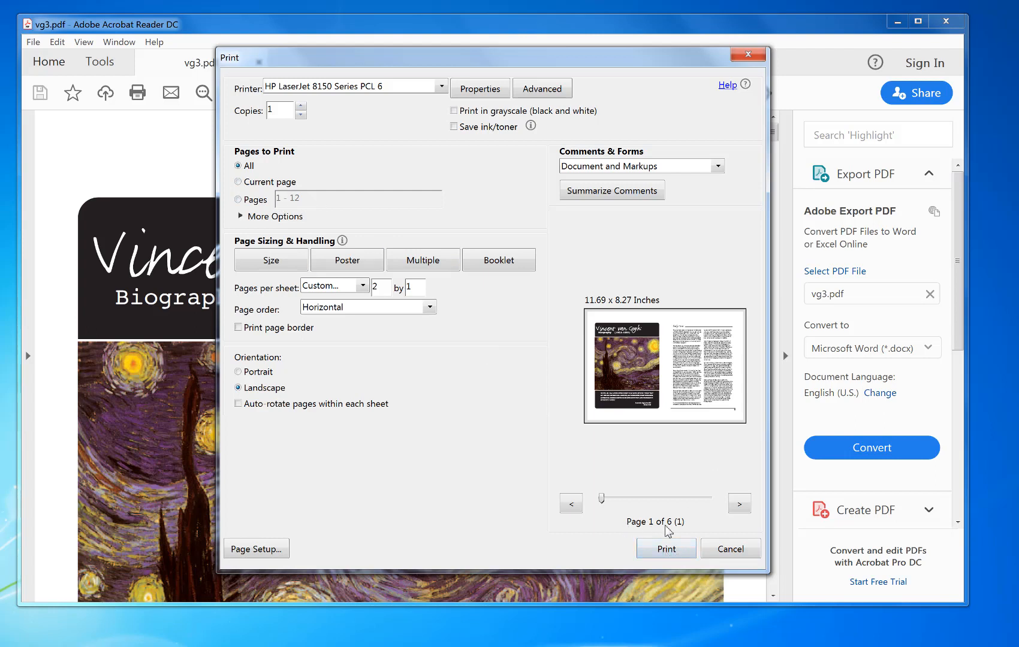
pyautogui.moveTo(681, 554)
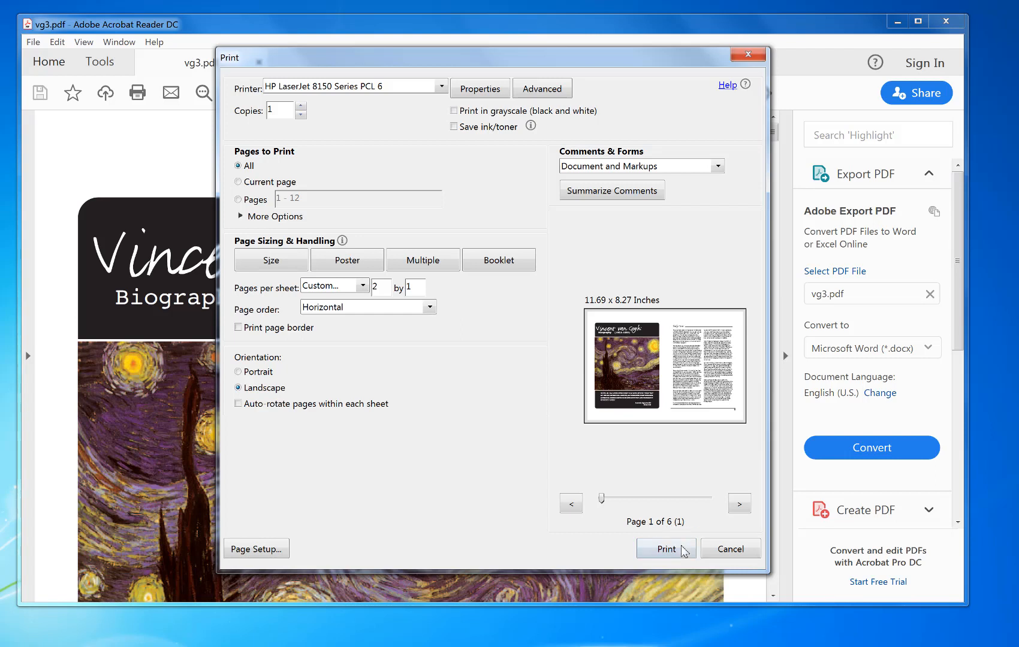
# - Print the two-up job and view the HP LaserJet 8150 Series PCL 6 queue in Spool Queue Viewer++
pyautogui.click(667, 549)
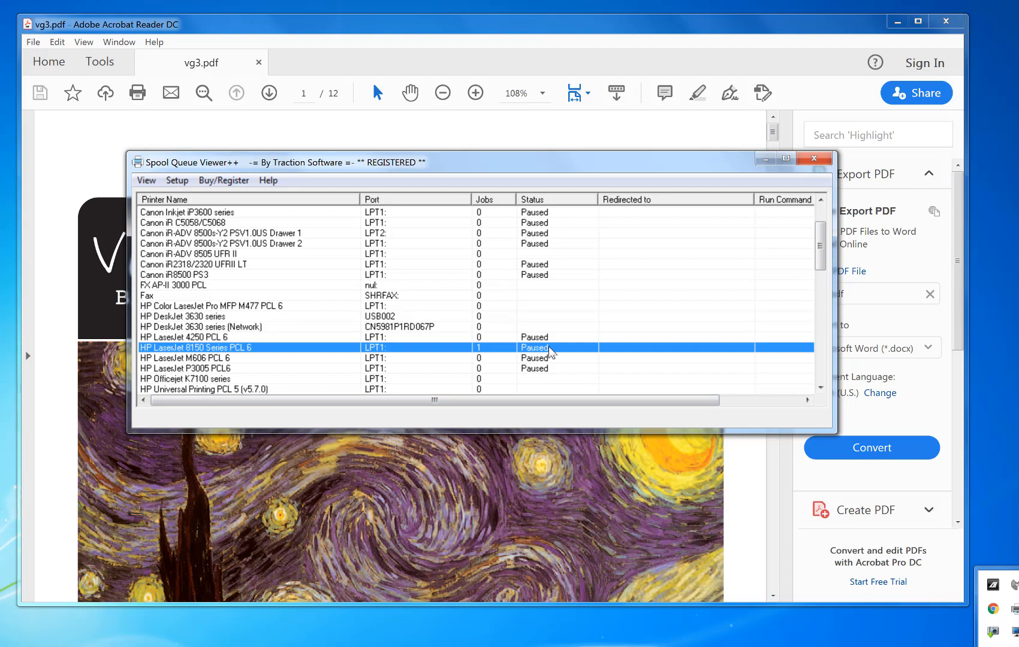
pyautogui.moveTo(610, 365)
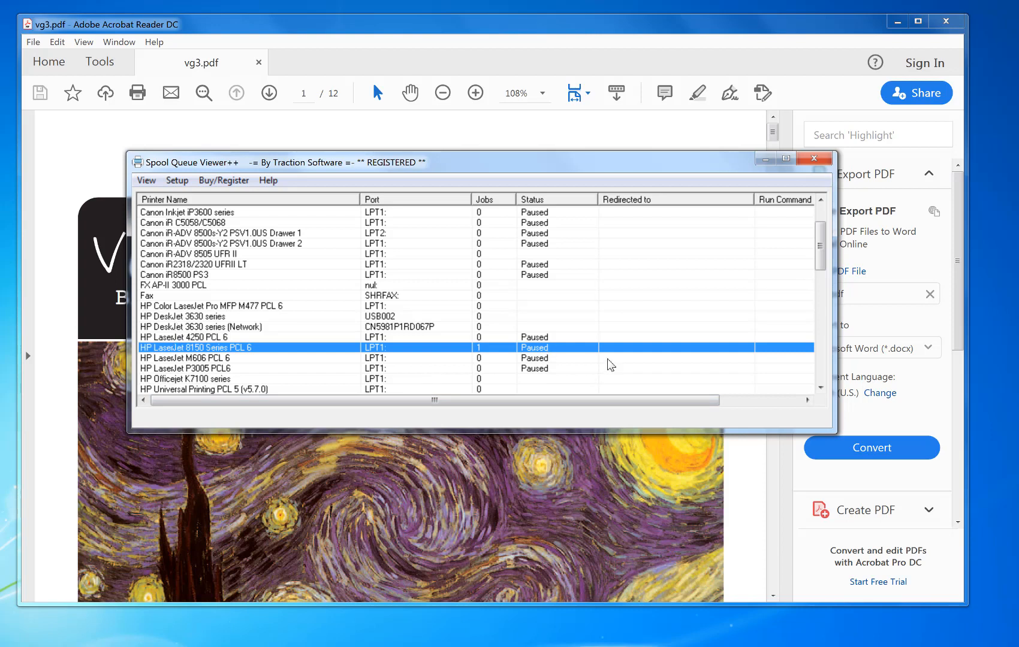
pyautogui.doubleClick(194, 348)
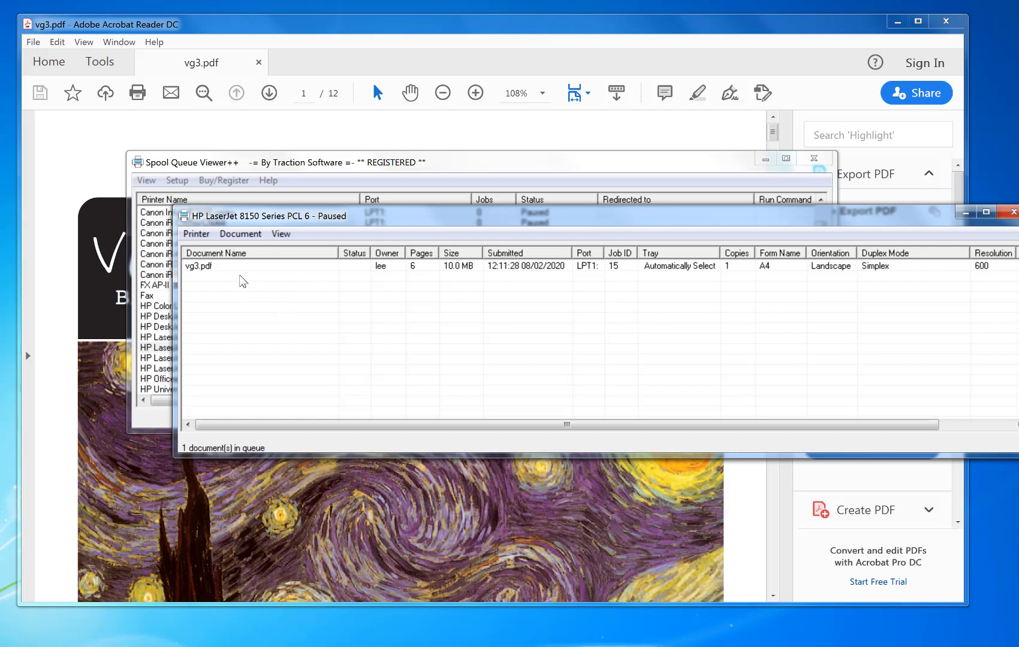
# - View the spooled vg3.pdf job as a PDF zoomed out, then close it to return to vg3.pdf
pyautogui.click(223, 266)
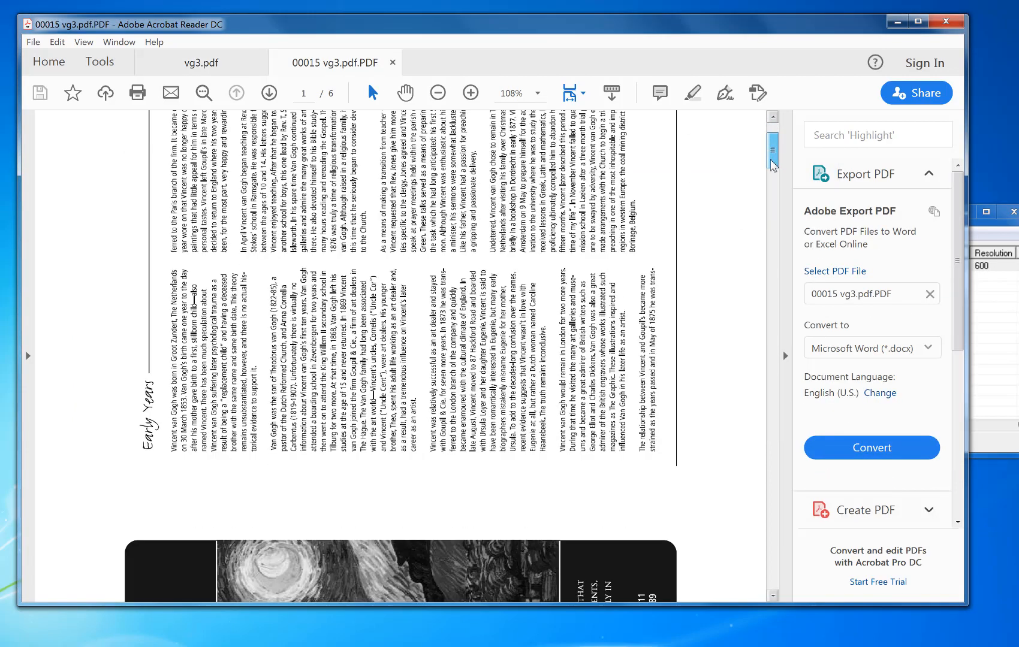
pyautogui.click(437, 93)
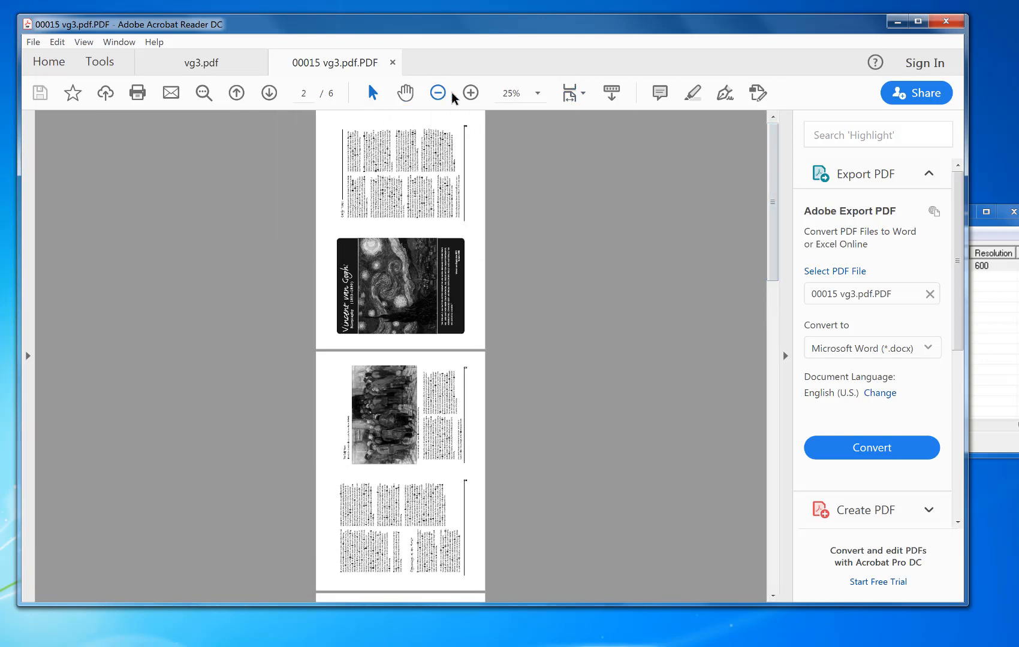
pyautogui.click(470, 93)
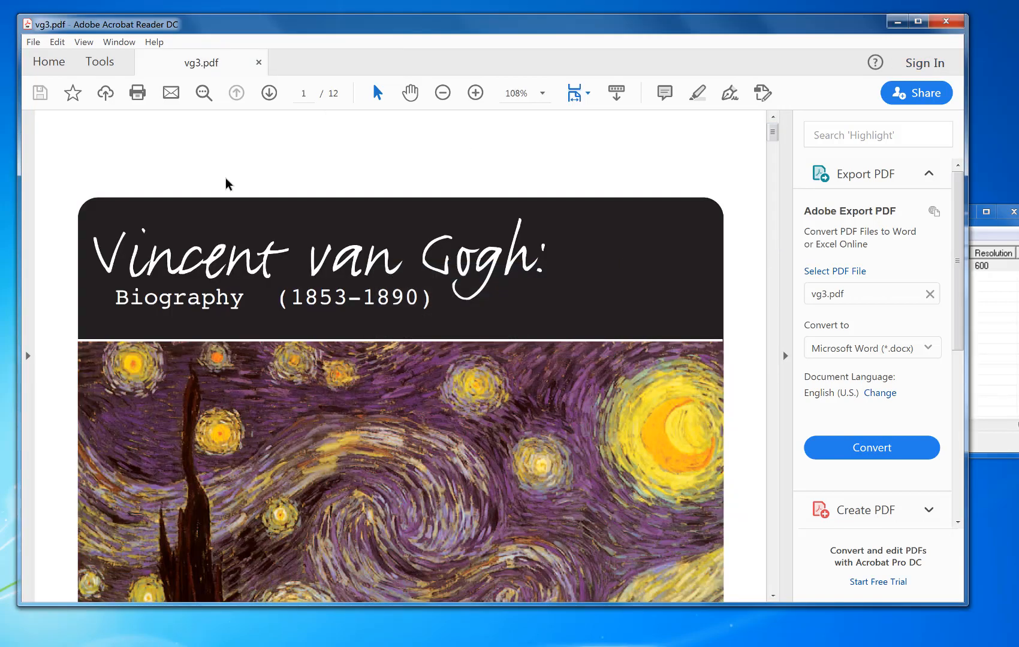
# - Print vg3.pdf again as a four-up 2 by 2 landscape job to the spooler
pyautogui.click(32, 42)
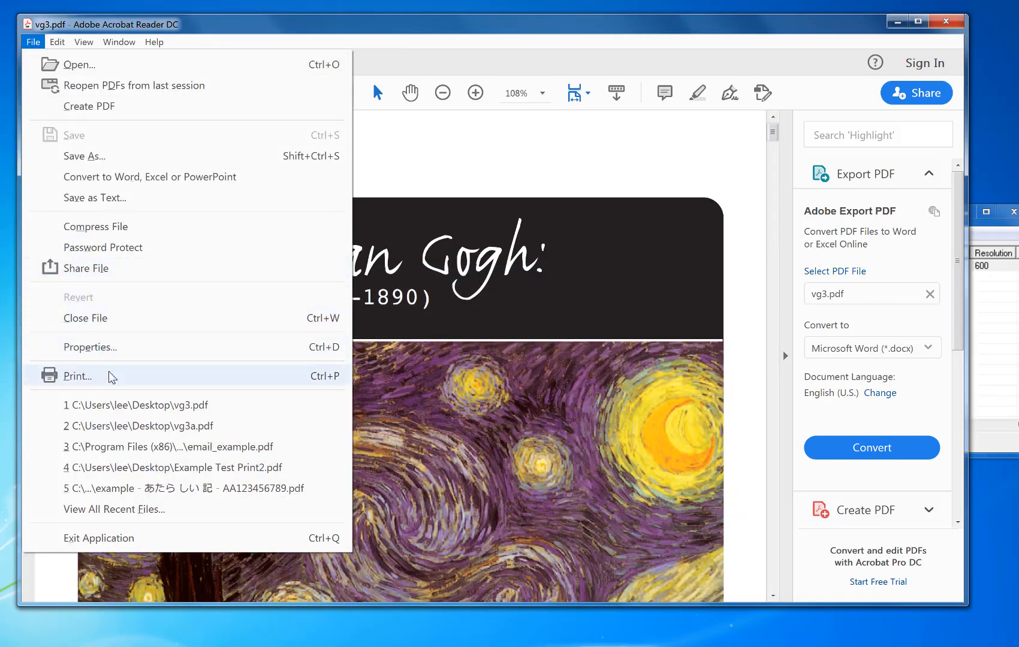
pyautogui.click(77, 377)
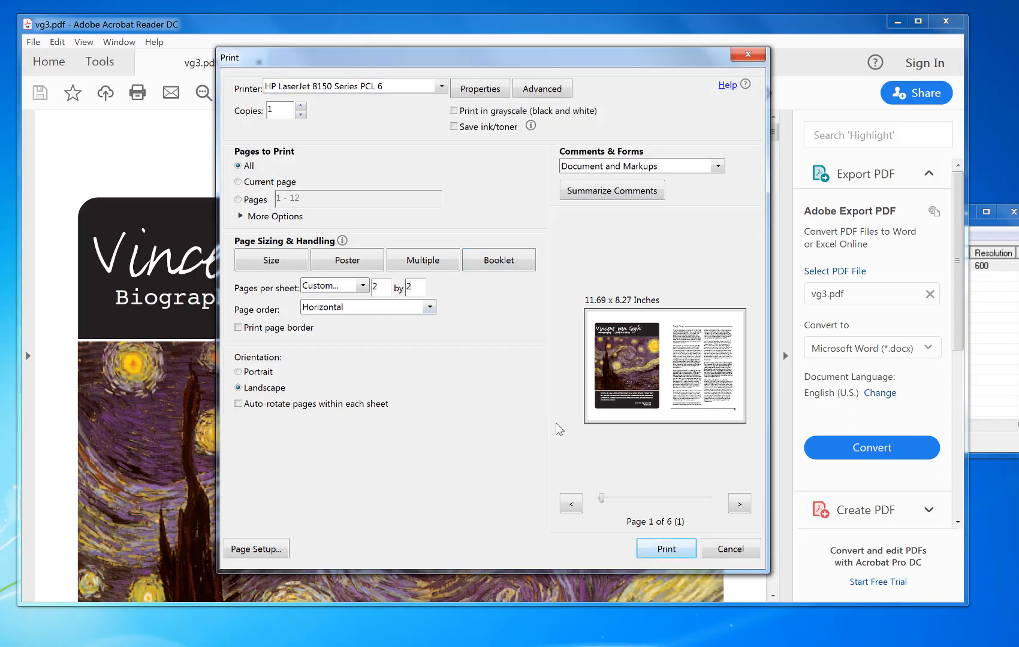
pyautogui.click(666, 549)
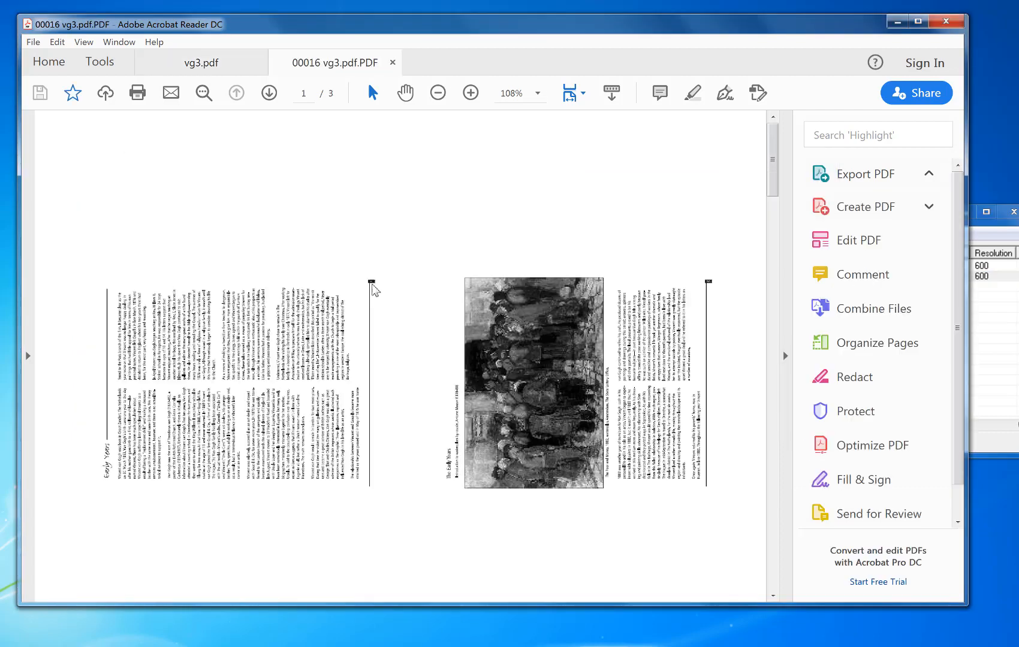
# - Review the 00016 vg3.pdf.PDF four-up sheets zoomed out, then close that preview
pyautogui.click(865, 174)
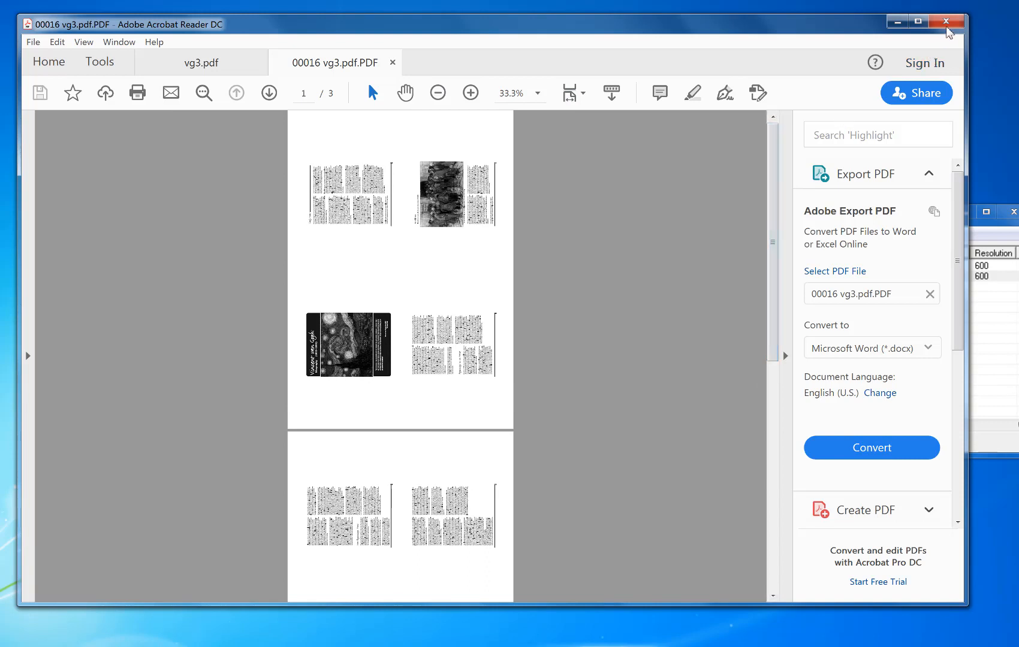
pyautogui.click(202, 62)
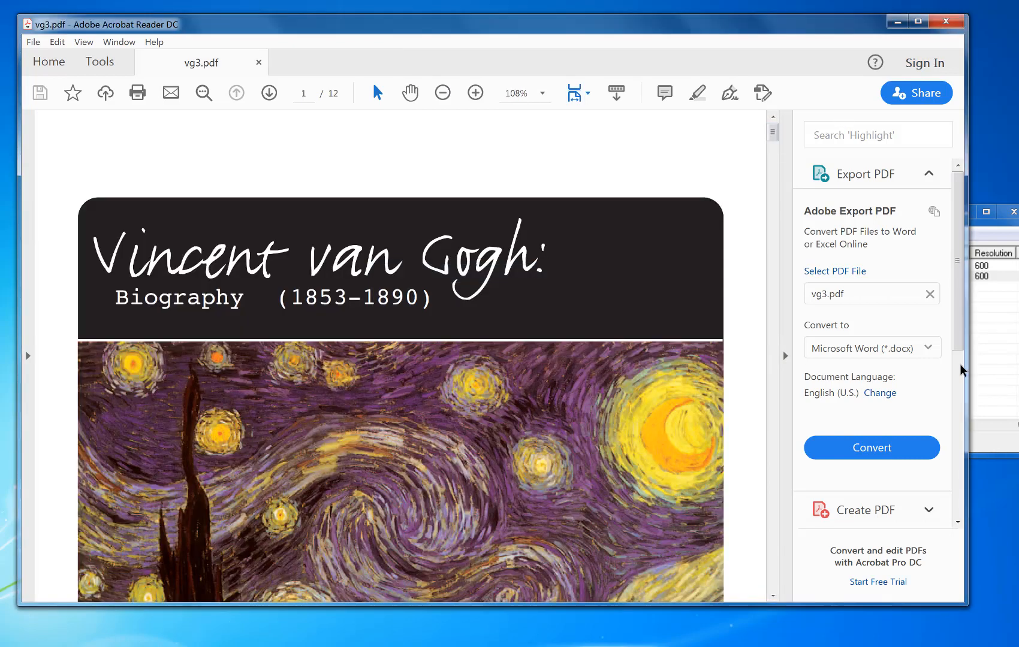